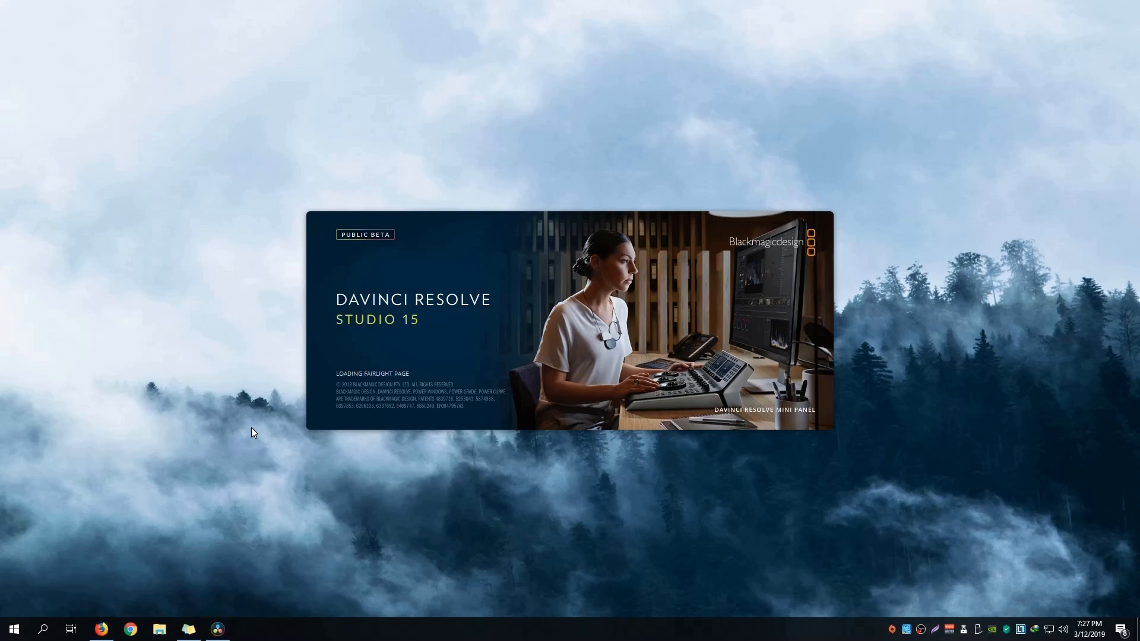
pyautogui.moveTo(258, 427)
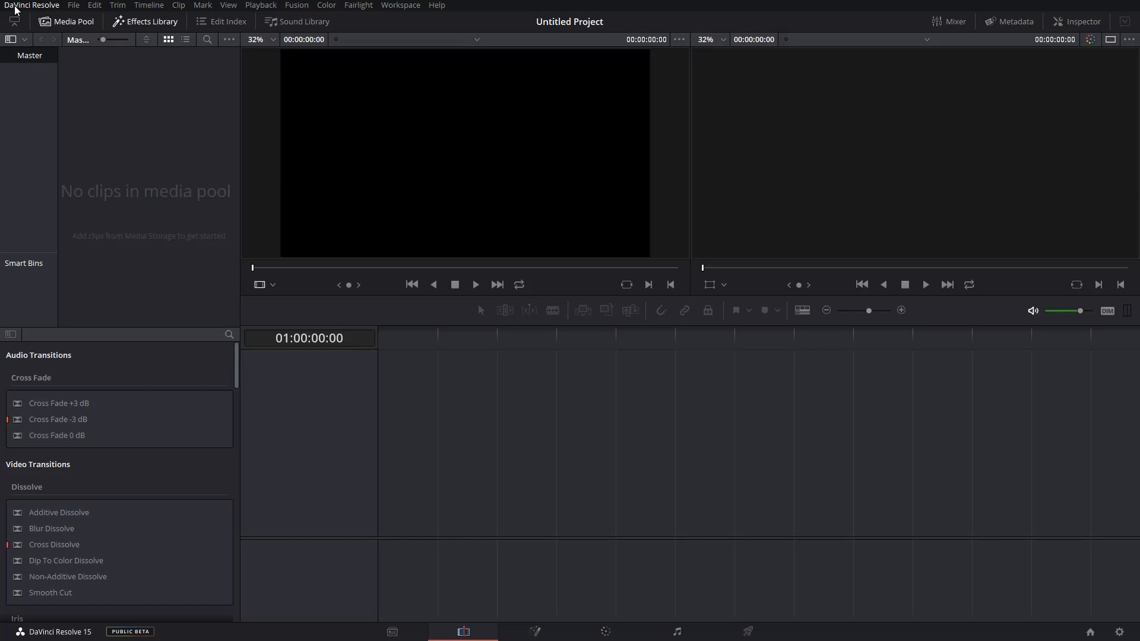
# - Bring up the Preferences window from the DaVinci Resolve menu
pyautogui.click(33, 5)
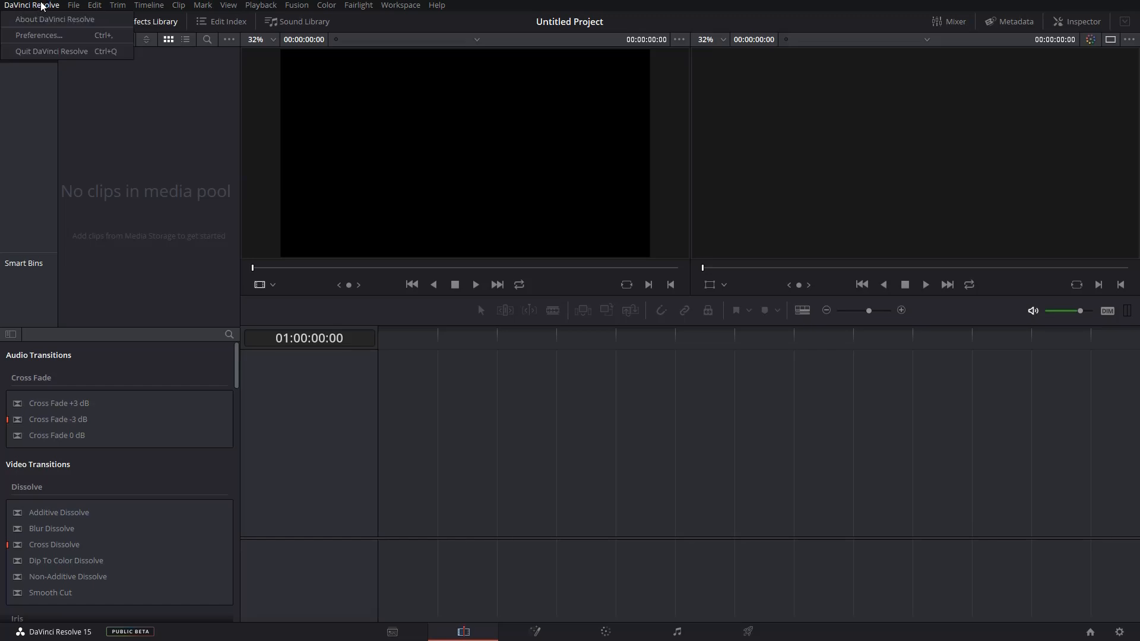
pyautogui.moveTo(40, 35)
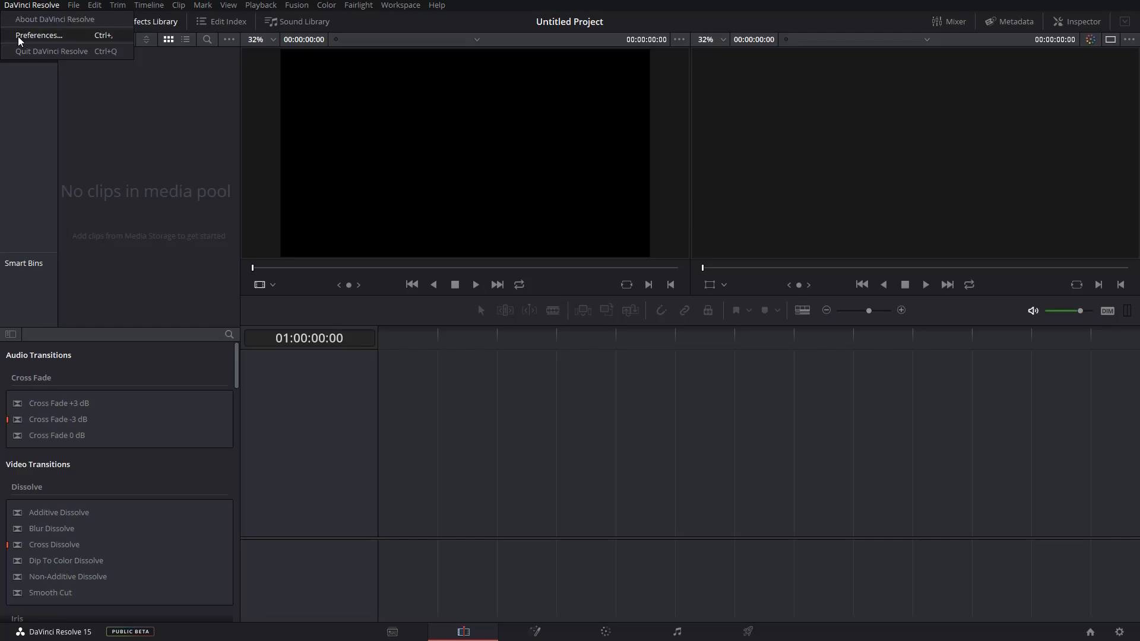
pyautogui.click(38, 35)
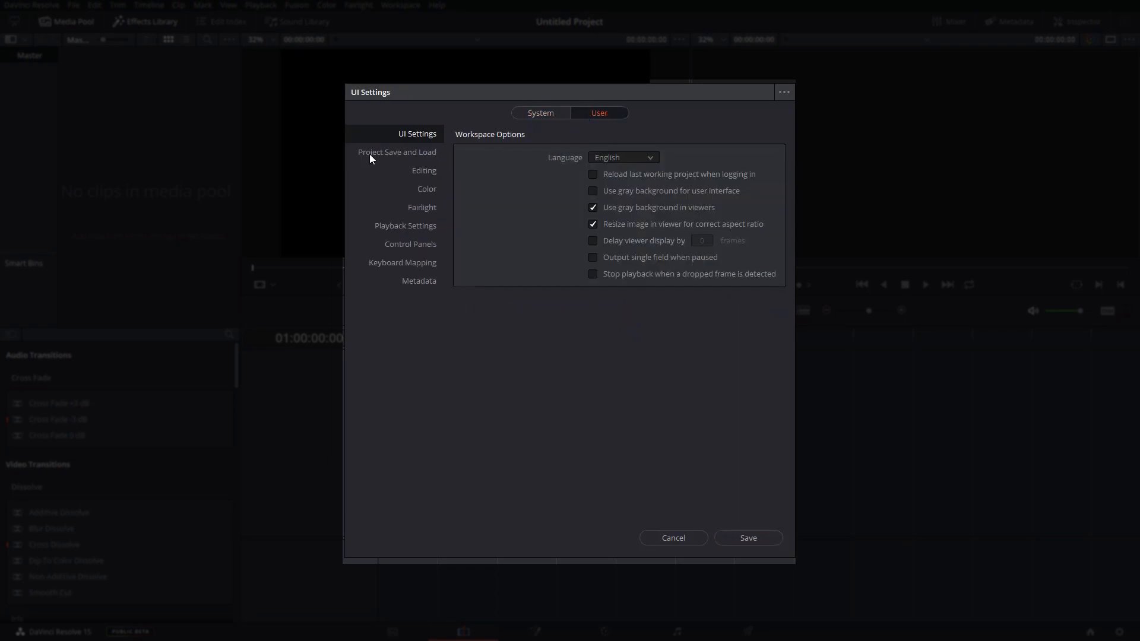
# - Show the Project Save and Load settings with Live Save and Project Backups enabled
pyautogui.click(397, 152)
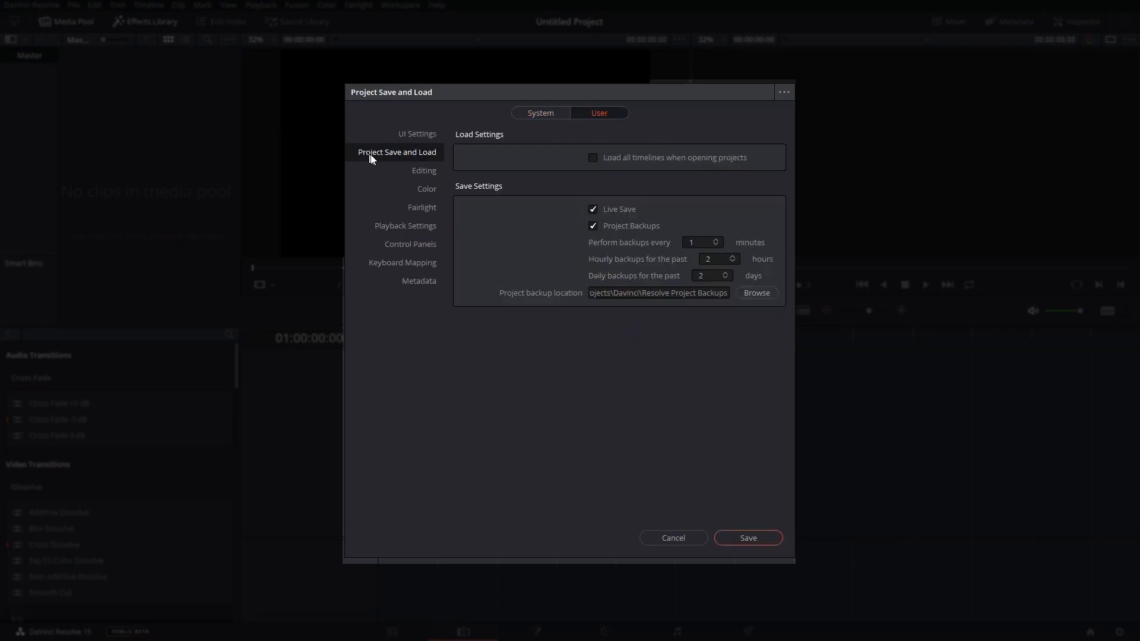
pyautogui.moveTo(631, 221)
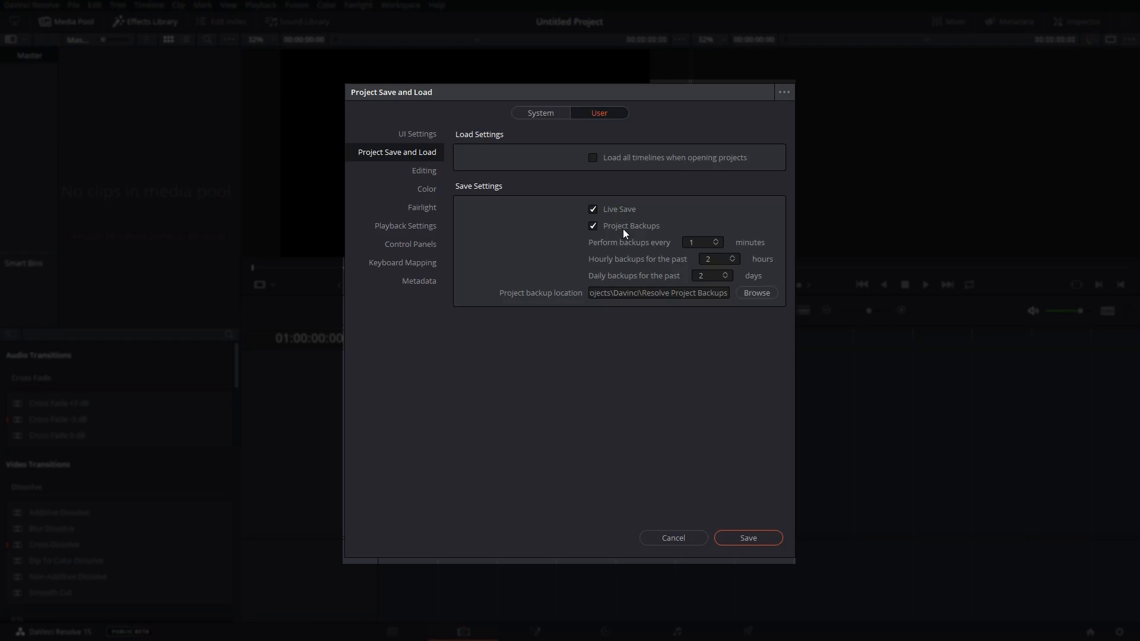
pyautogui.moveTo(715, 252)
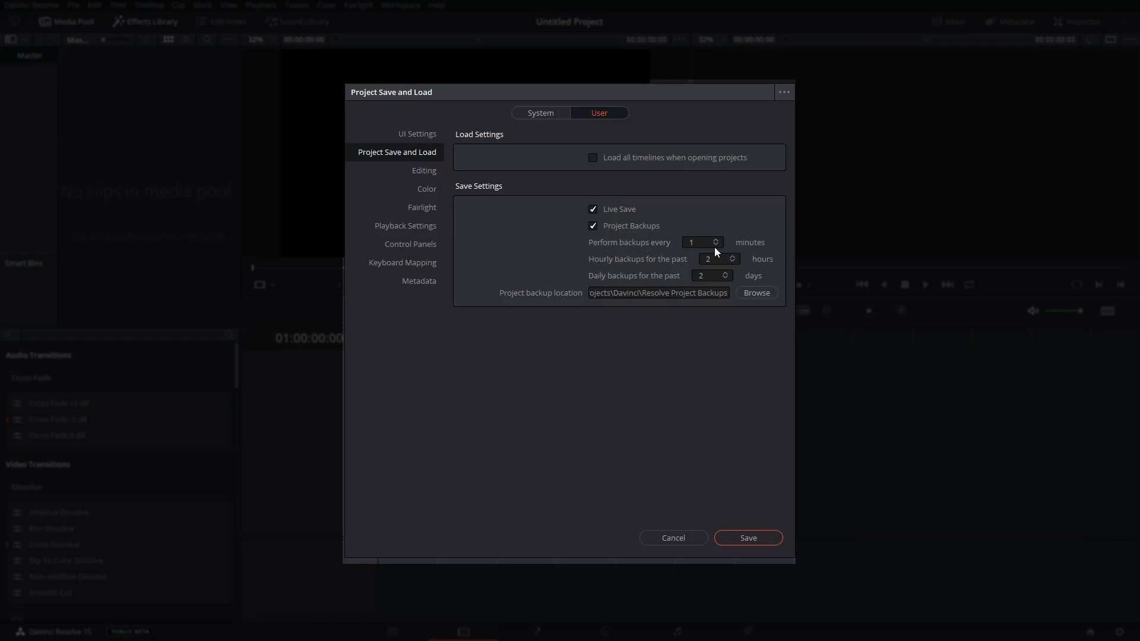
pyautogui.moveTo(662, 250)
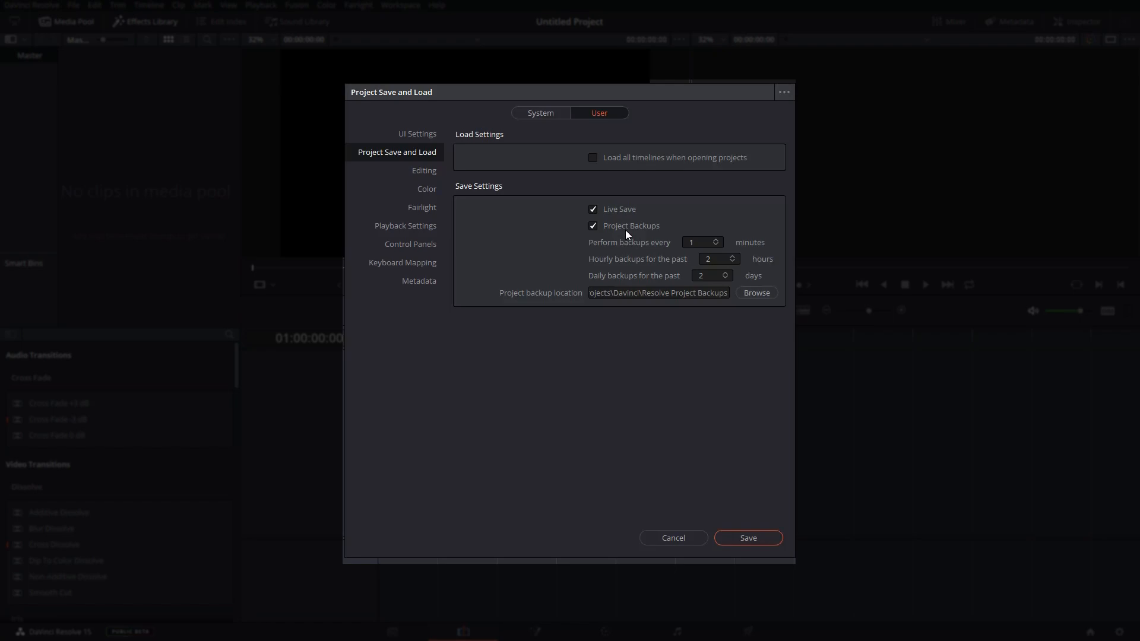
pyautogui.moveTo(627, 219)
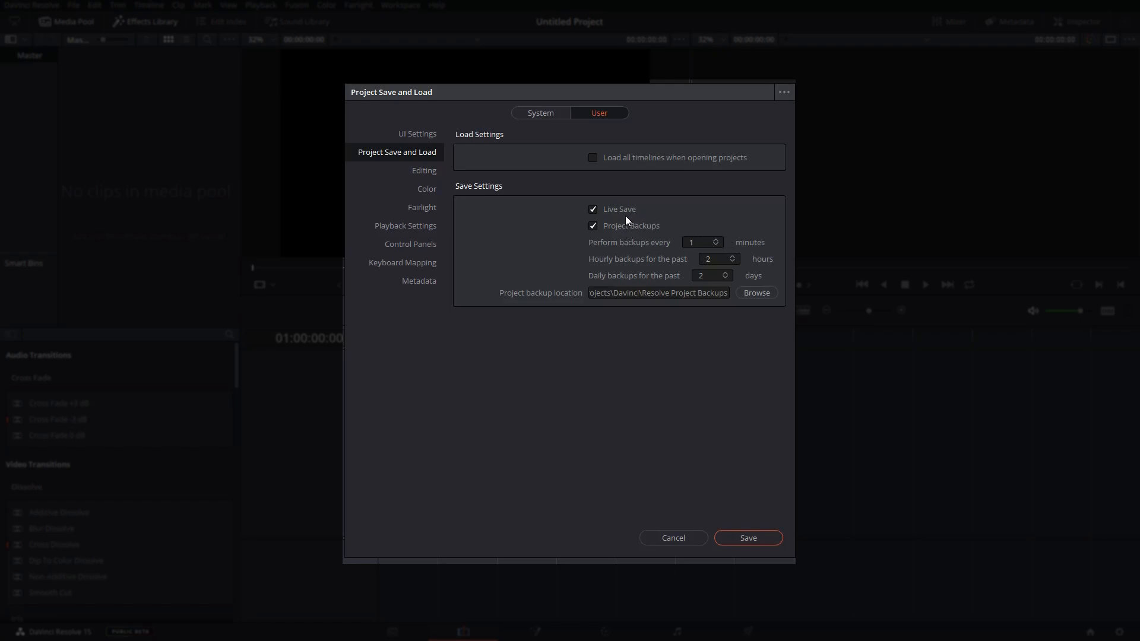
pyautogui.moveTo(626, 216)
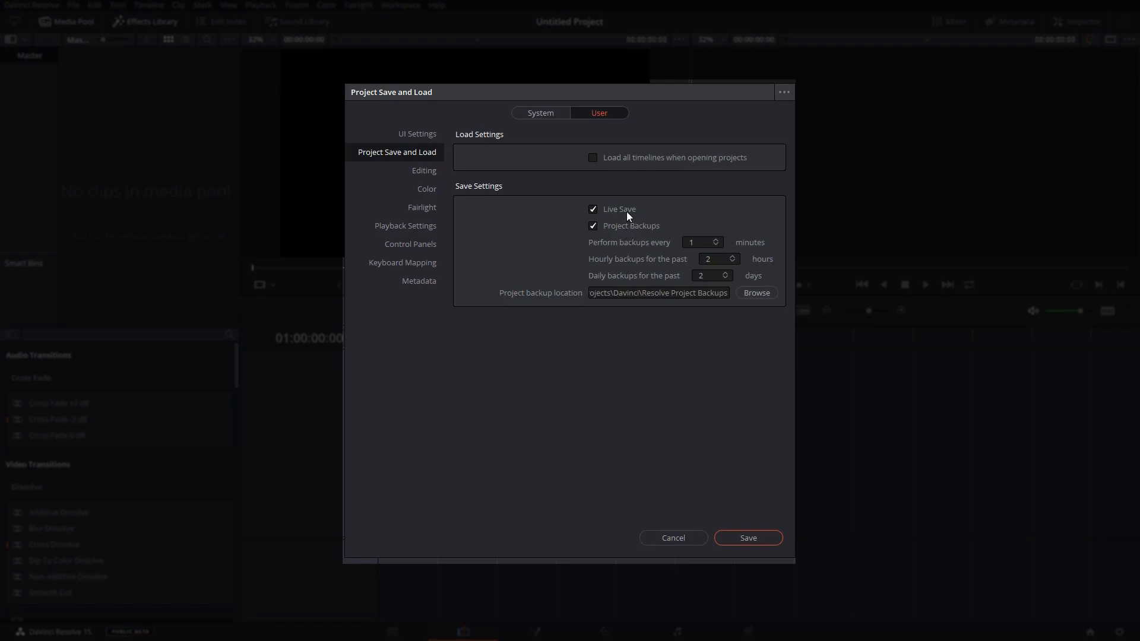
pyautogui.moveTo(622, 217)
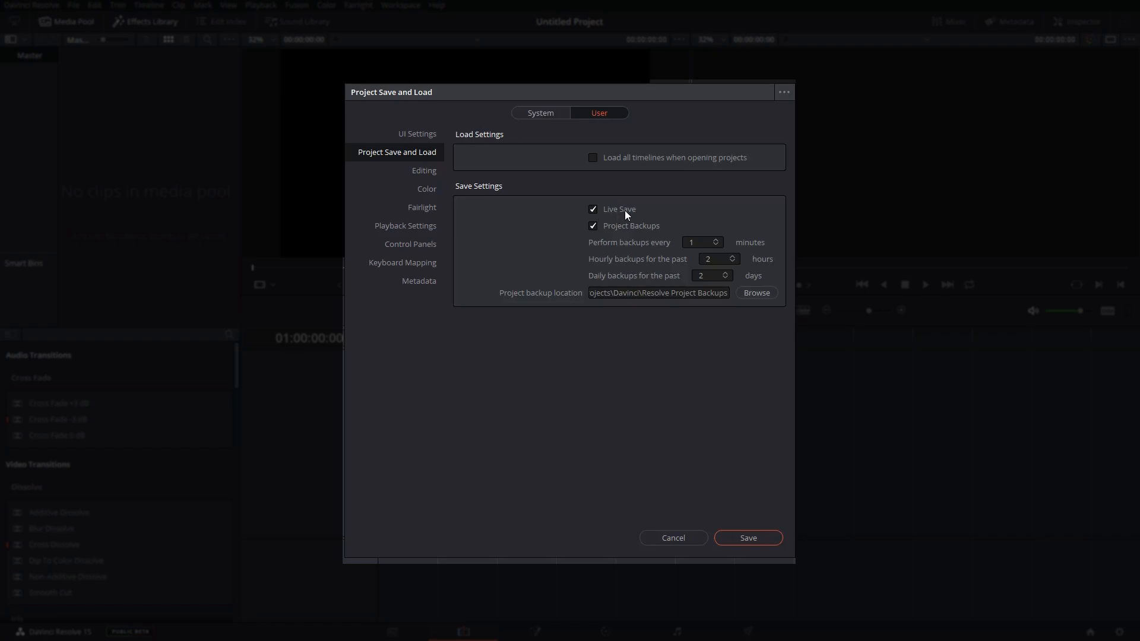
pyautogui.moveTo(626, 213)
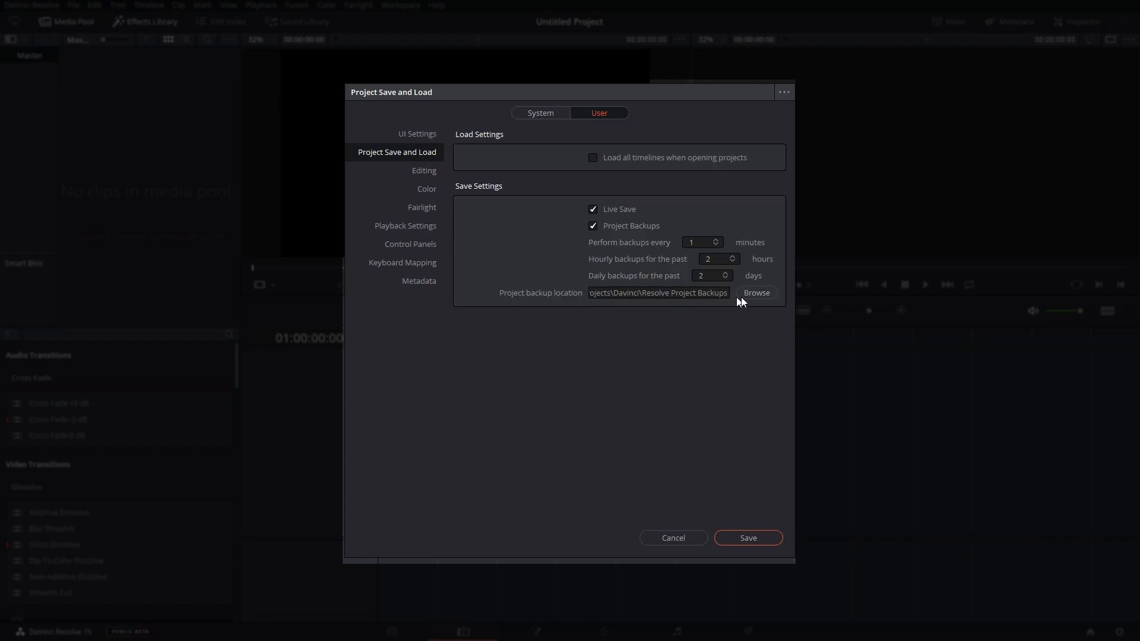
# - Keep the project backup location, save the preferences and reopen the DaVinci Resolve menu
pyautogui.click(657, 292)
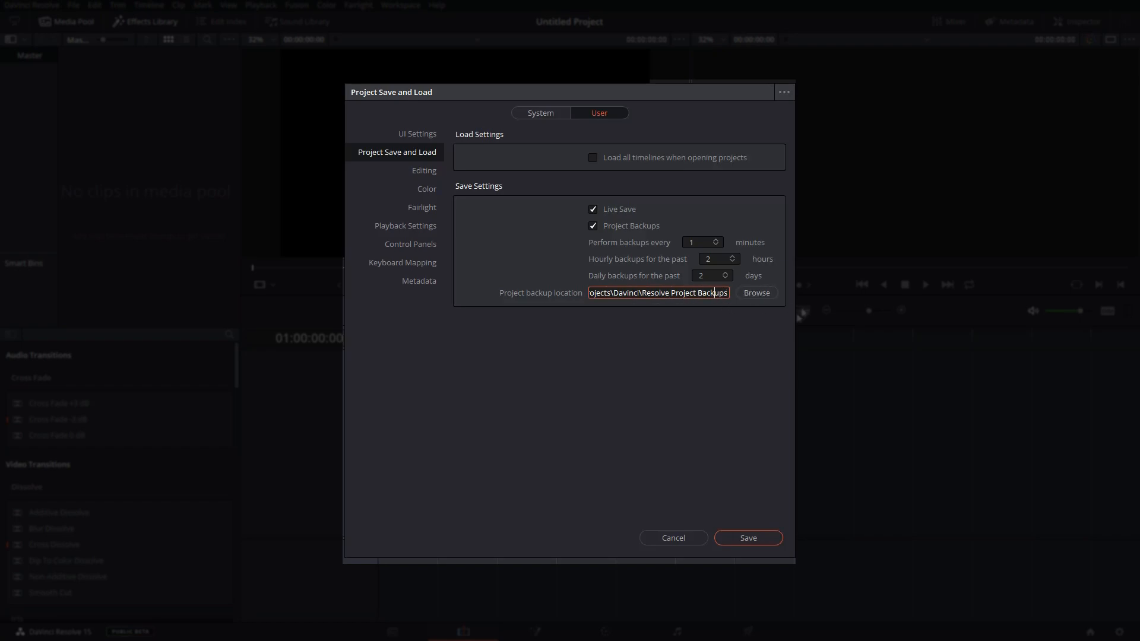
pyautogui.moveTo(751, 500)
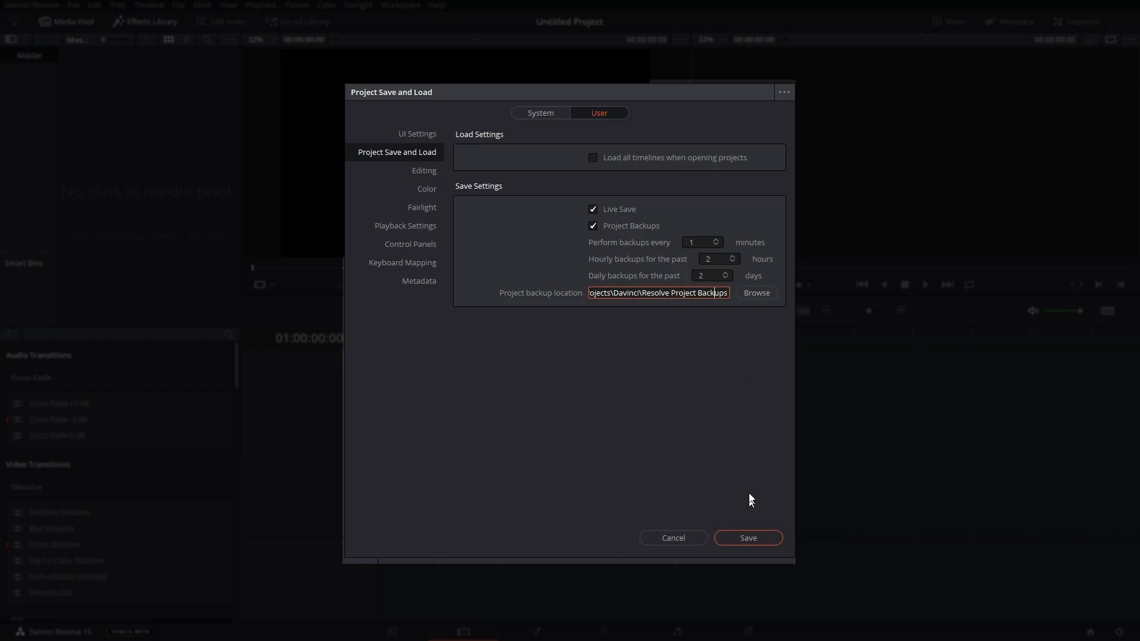
pyautogui.click(747, 538)
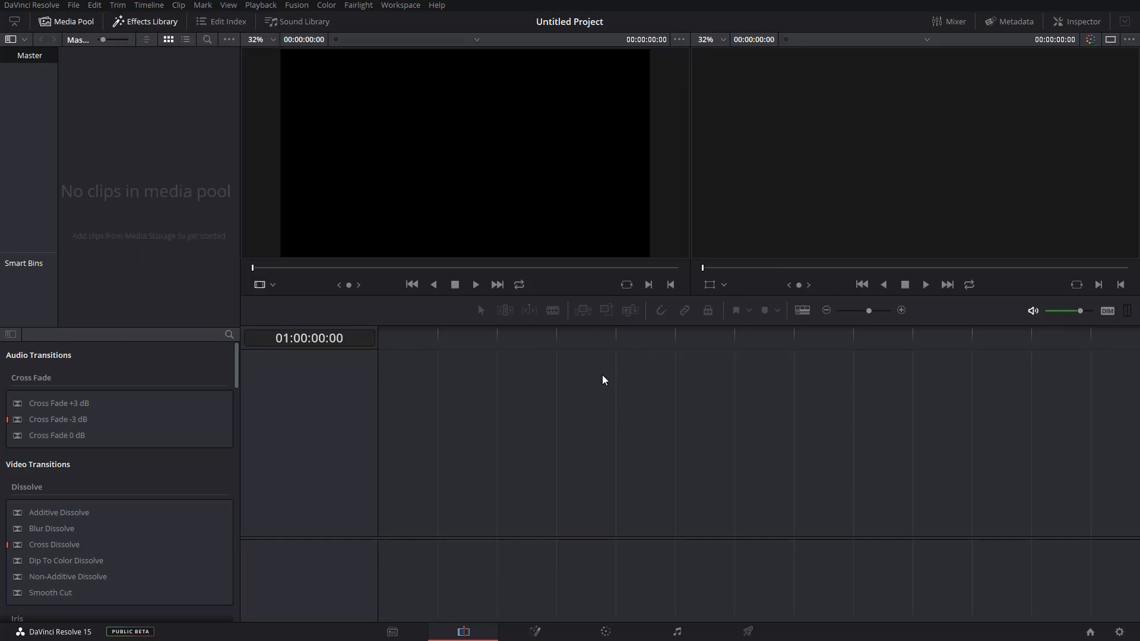
pyautogui.click(32, 5)
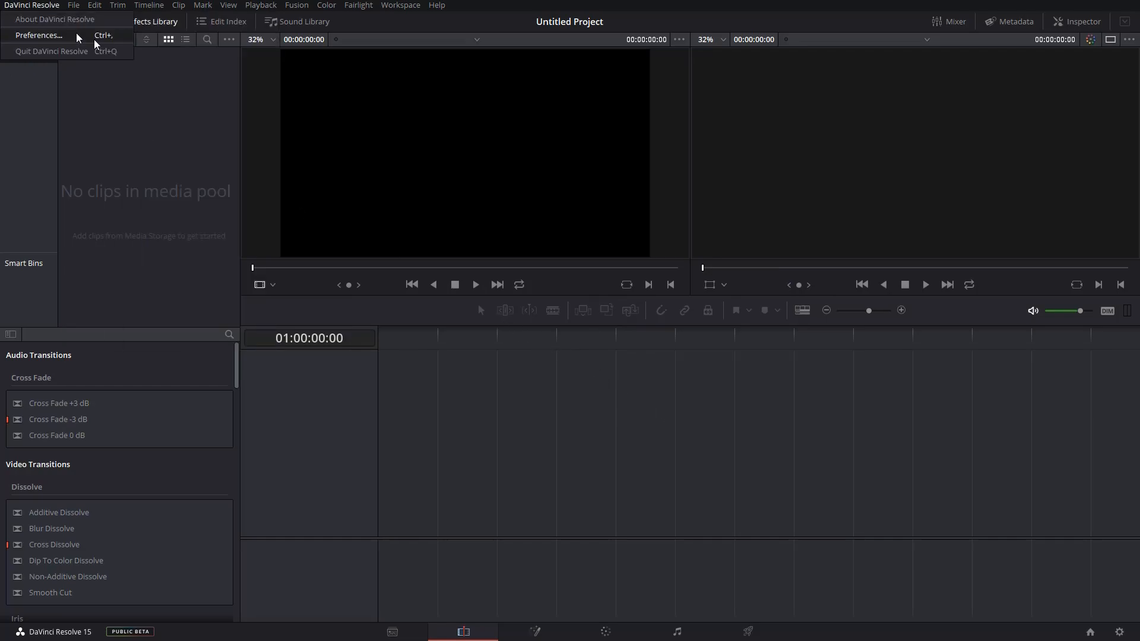